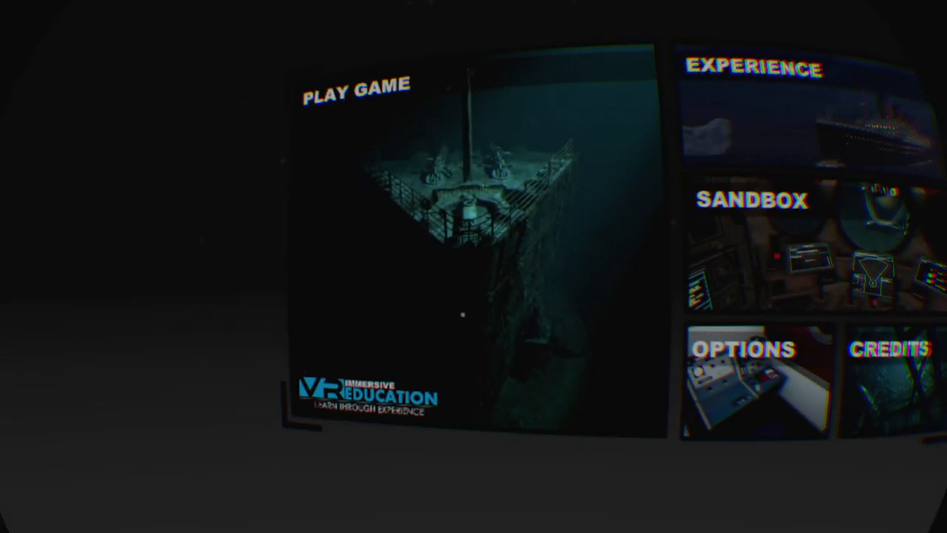
# - Expand PLAY GAME on the main menu to show New Game, Continue and Level Select
pyautogui.click(355, 85)
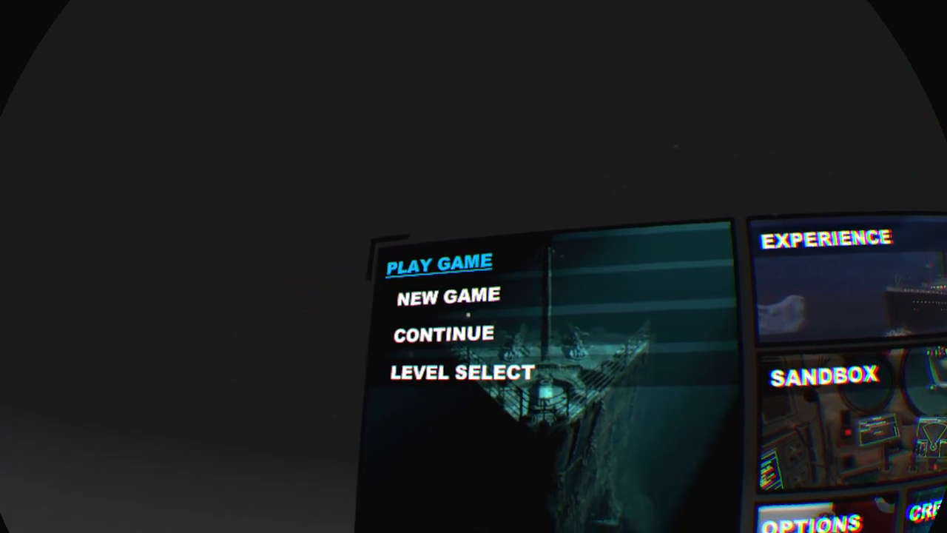
pyautogui.click(825, 237)
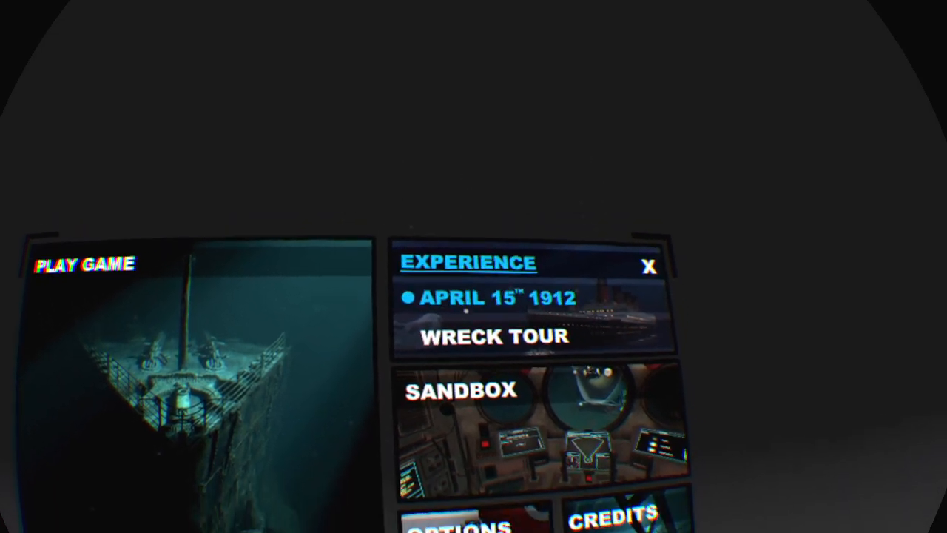
pyautogui.click(491, 337)
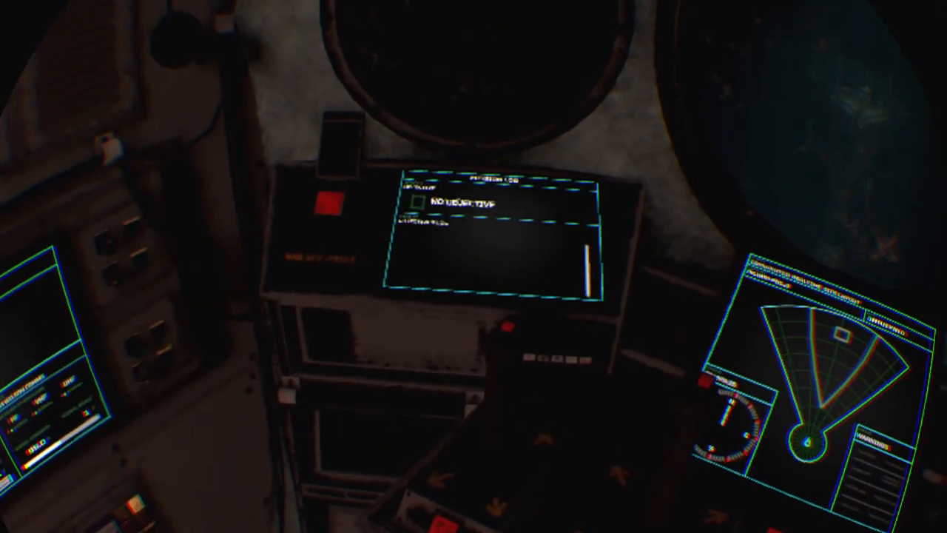
pyautogui.moveTo(473, 266)
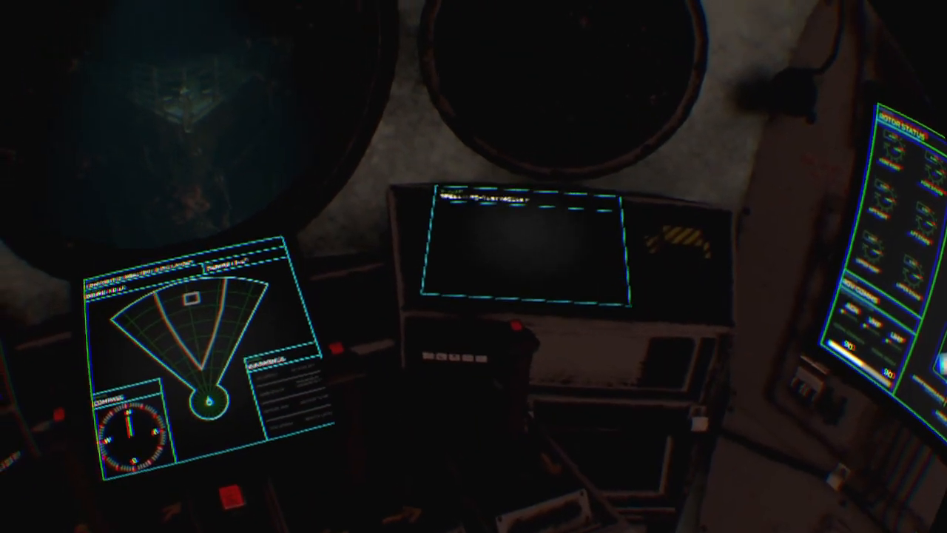
pyautogui.moveTo(473, 266)
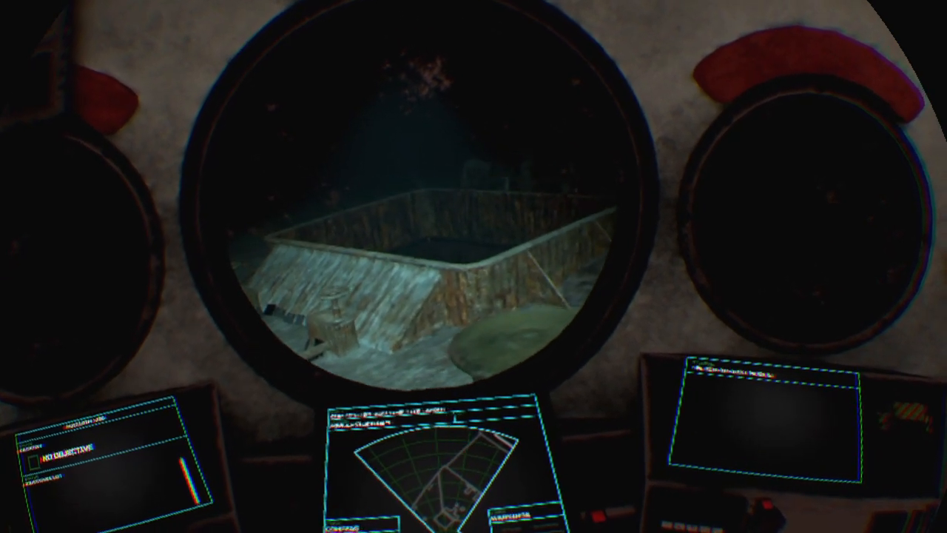
pyautogui.moveTo(474, 266)
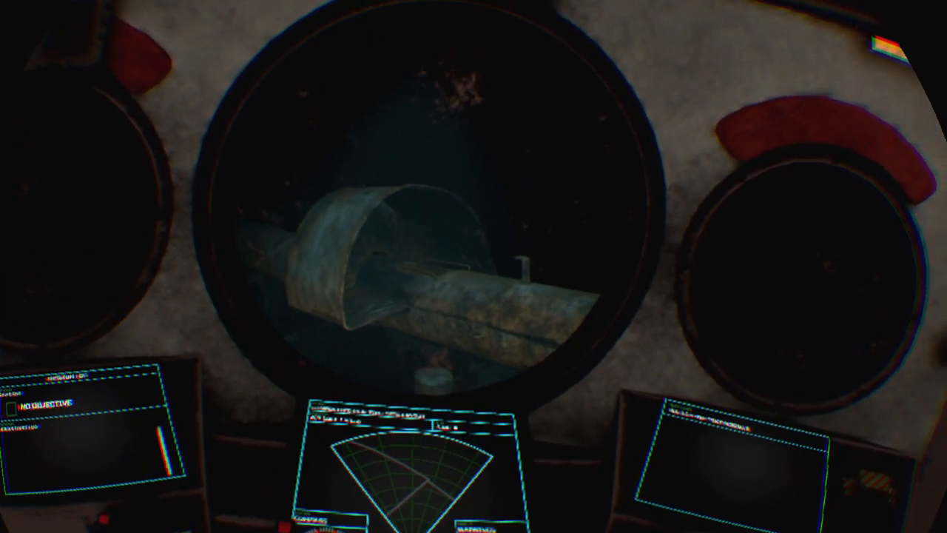
pyautogui.moveTo(474, 267)
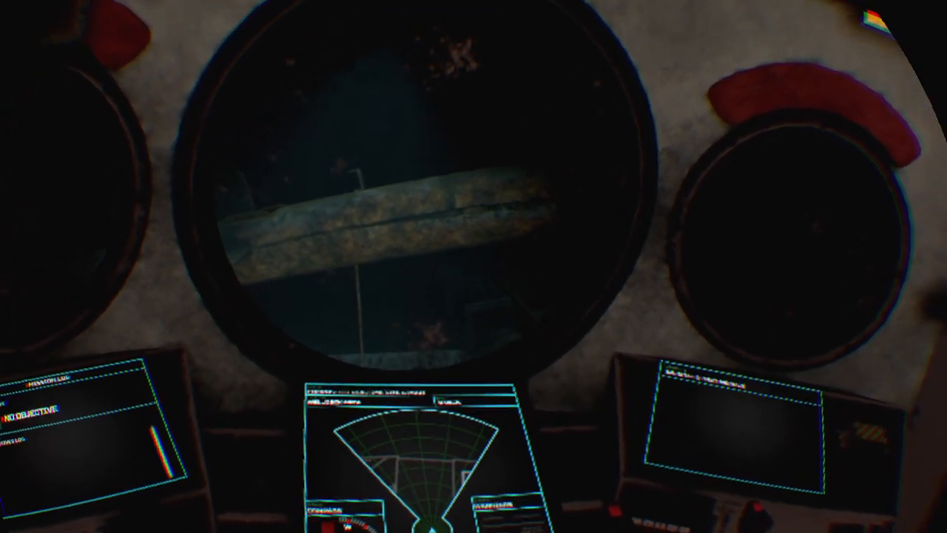
pyautogui.moveTo(473, 266)
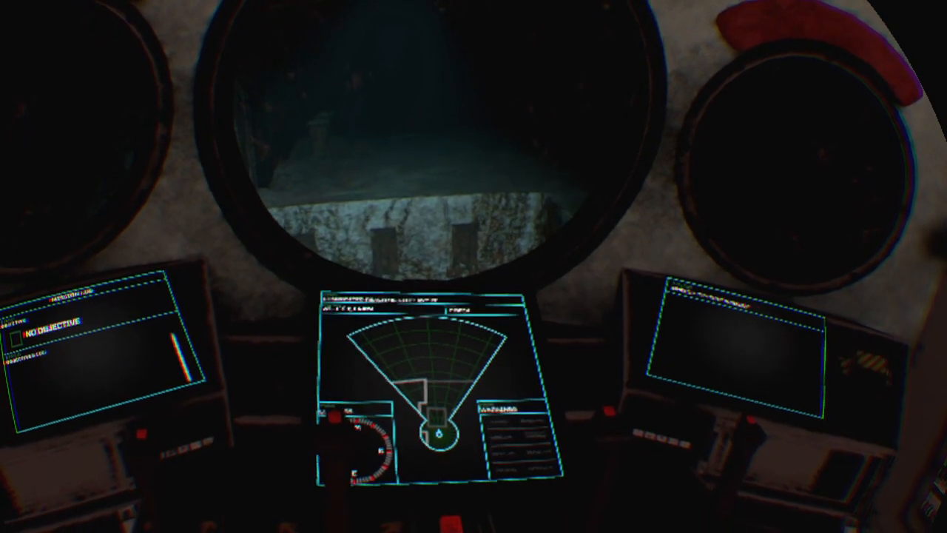
pyautogui.moveTo(473, 222)
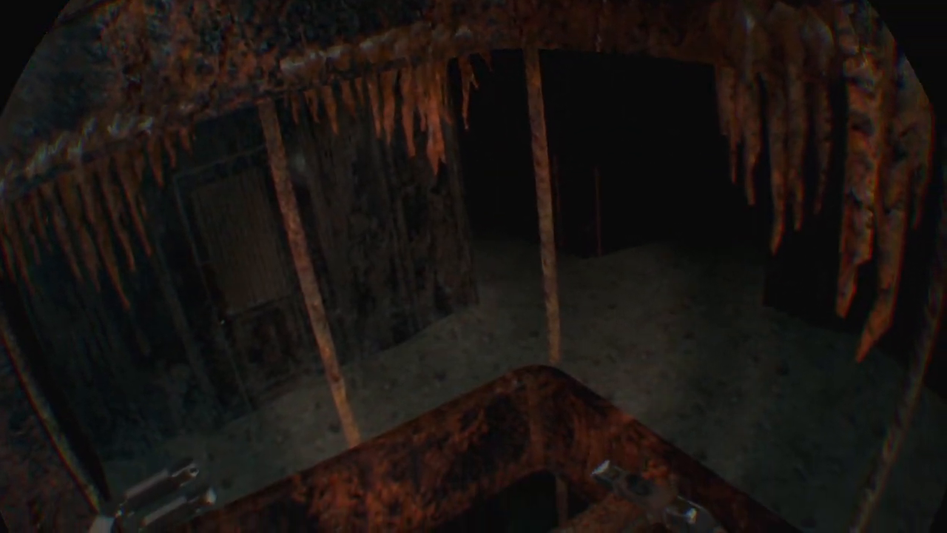
pyautogui.moveTo(474, 267)
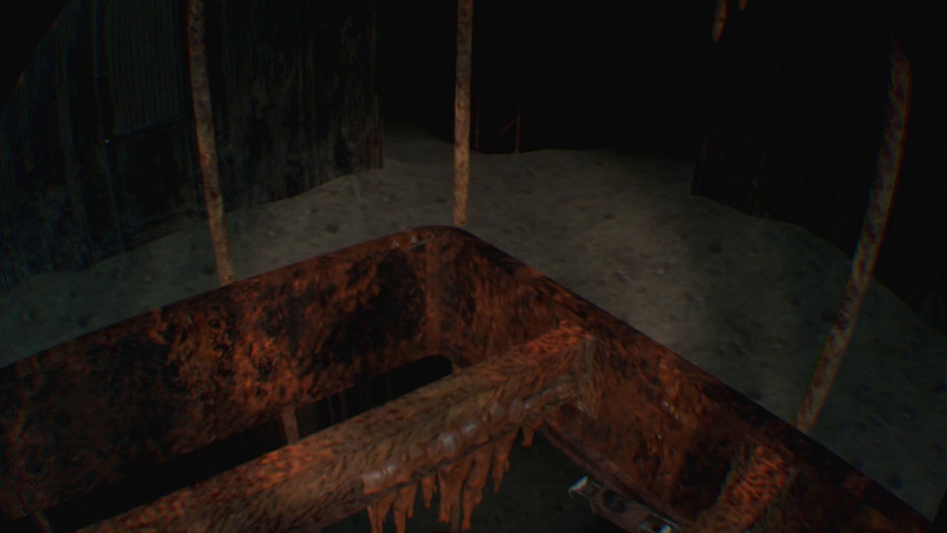
pyautogui.moveTo(473, 267)
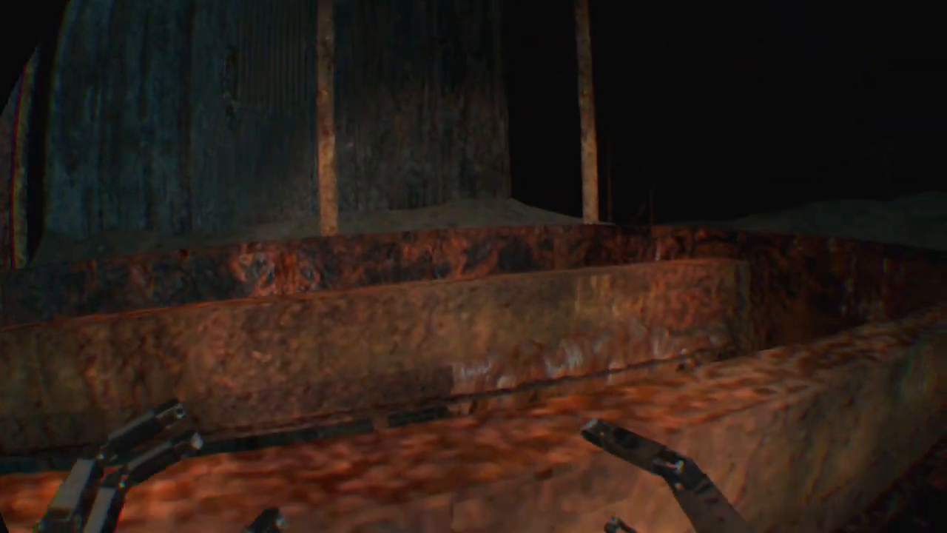
pyautogui.moveTo(474, 266)
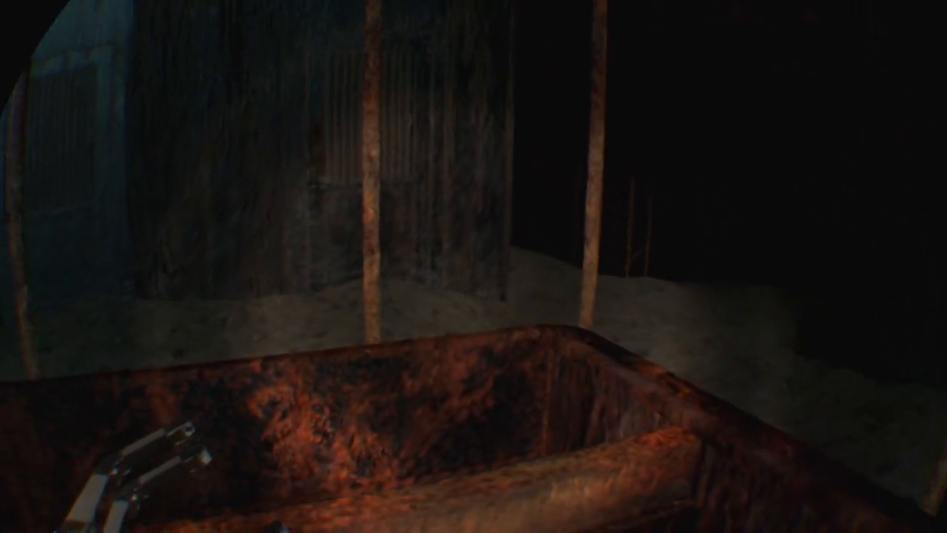
pyautogui.moveTo(473, 266)
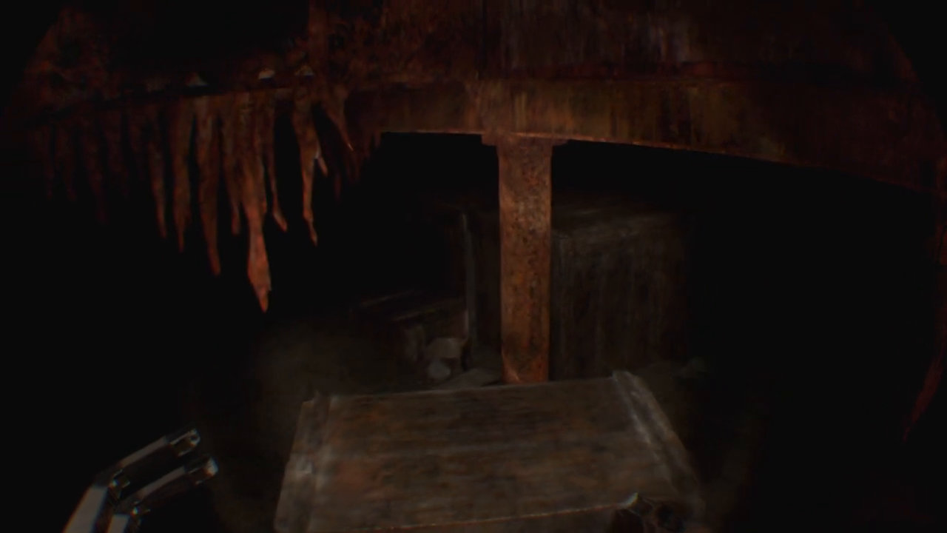
pyautogui.moveTo(473, 266)
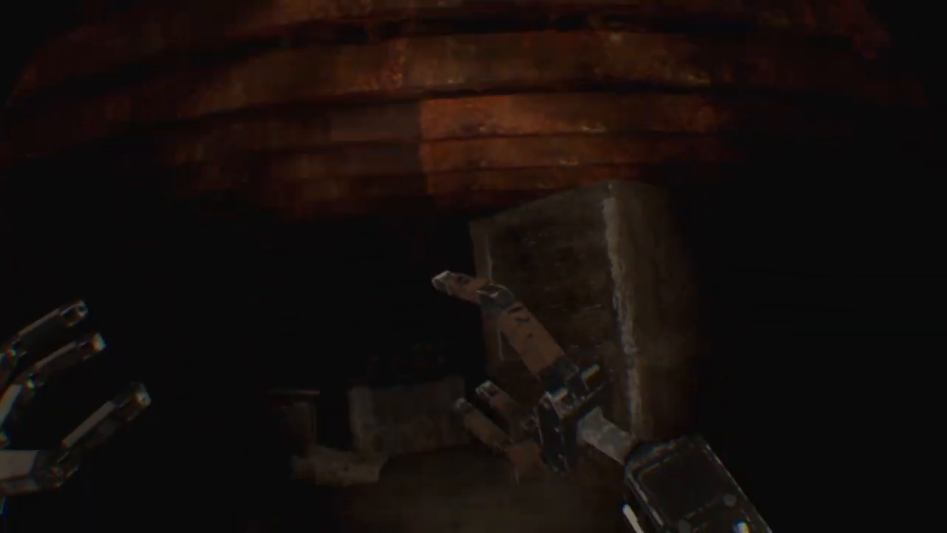
pyautogui.moveTo(474, 266)
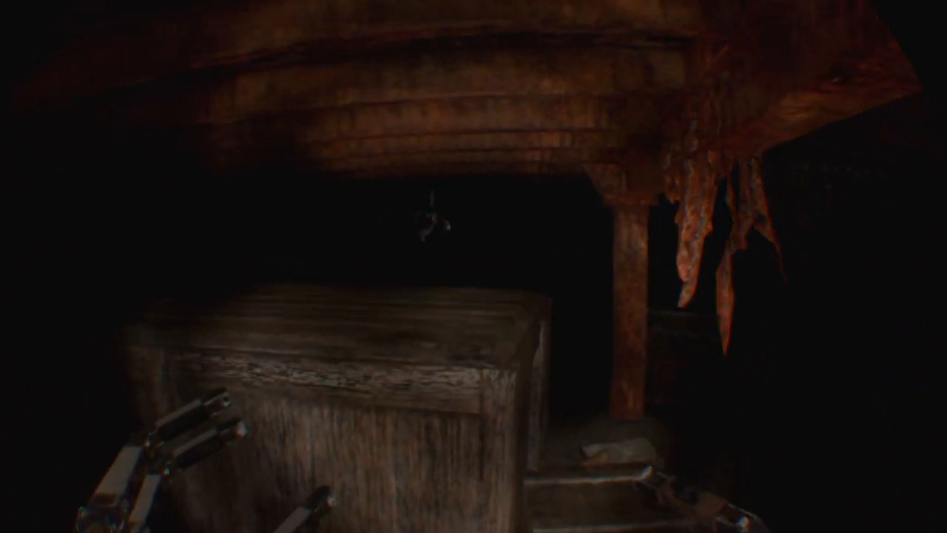
pyautogui.moveTo(473, 267)
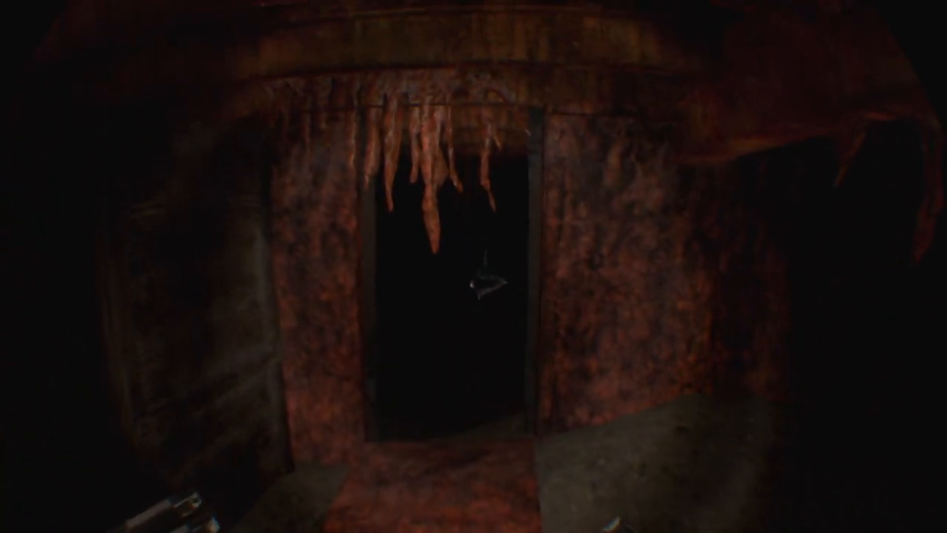
# - Drive the ROV forward through the rusticle-covered doorway into the shelved corridor
pyautogui.press('W')
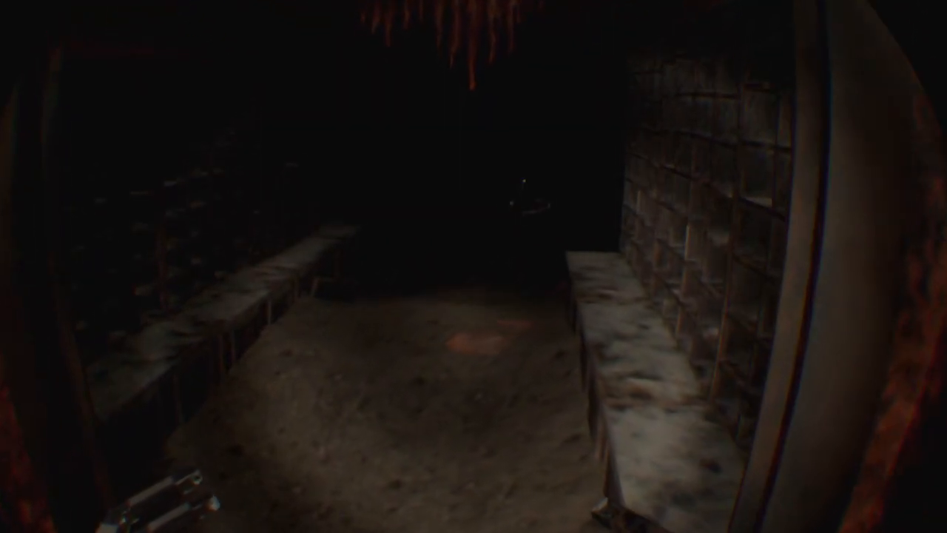
pyautogui.moveTo(474, 266)
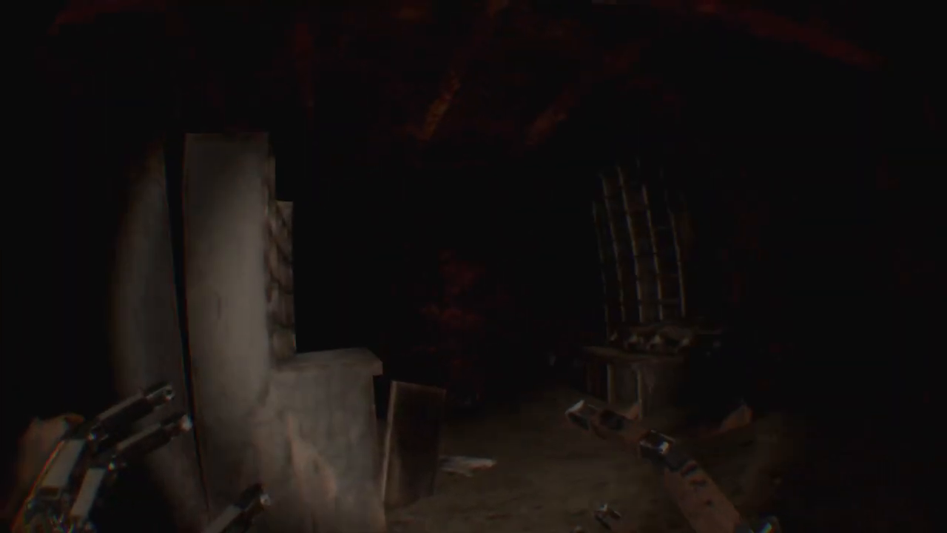
pyautogui.moveTo(473, 266)
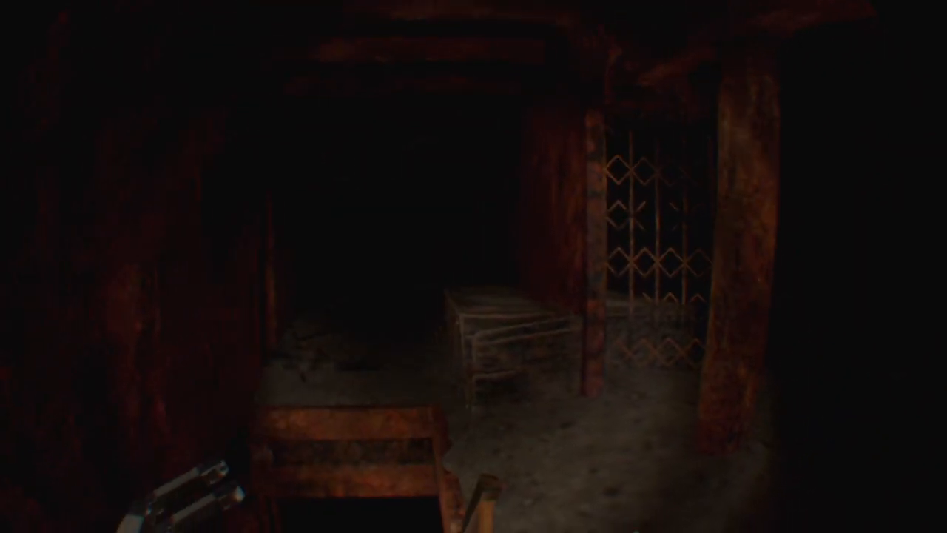
pyautogui.moveTo(474, 267)
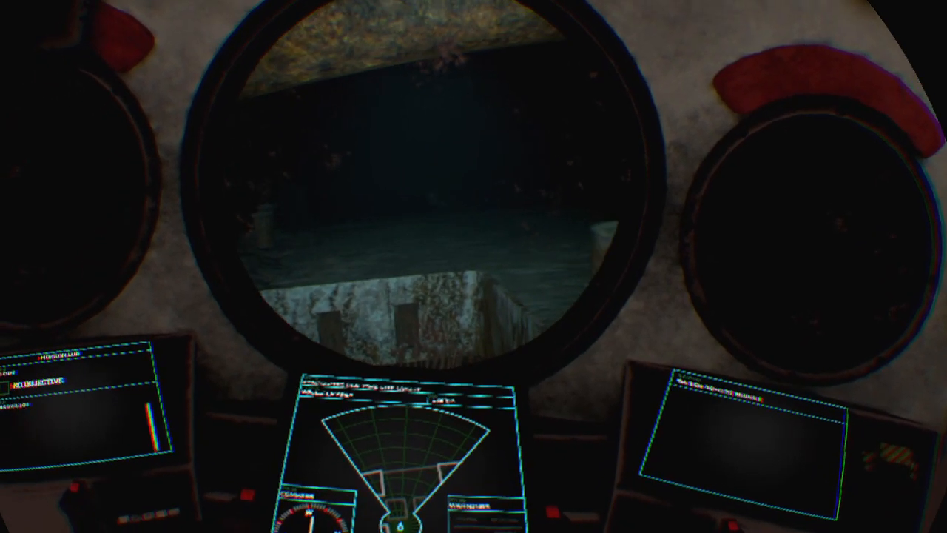
pyautogui.moveTo(473, 266)
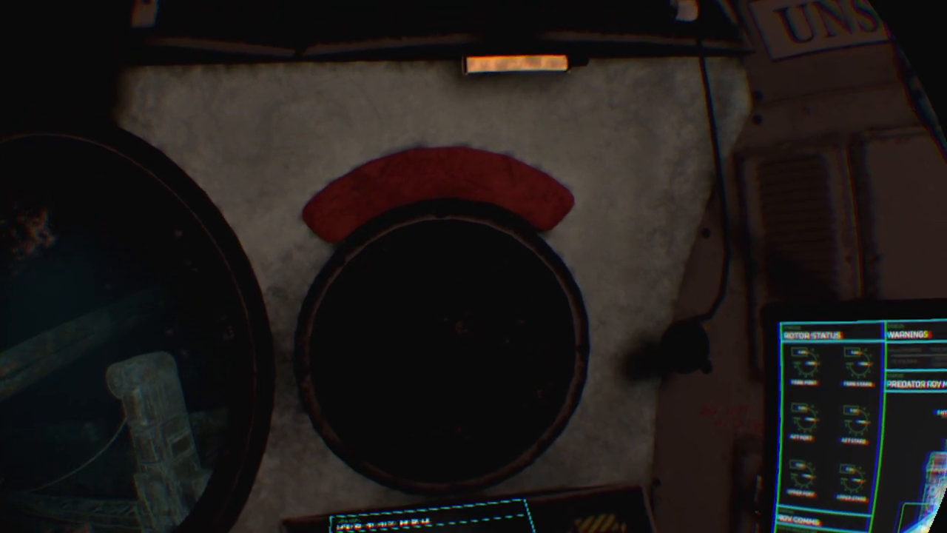
pyautogui.moveTo(474, 266)
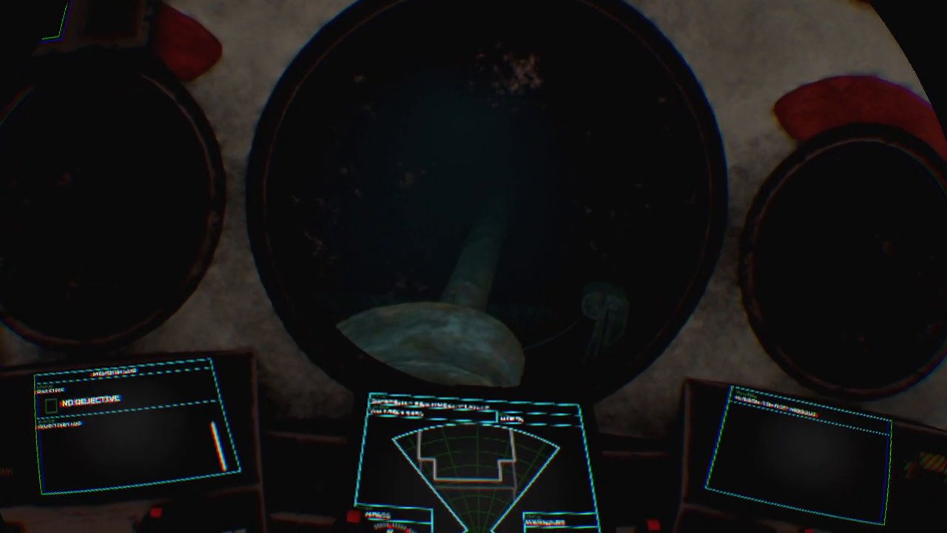
pyautogui.moveTo(473, 266)
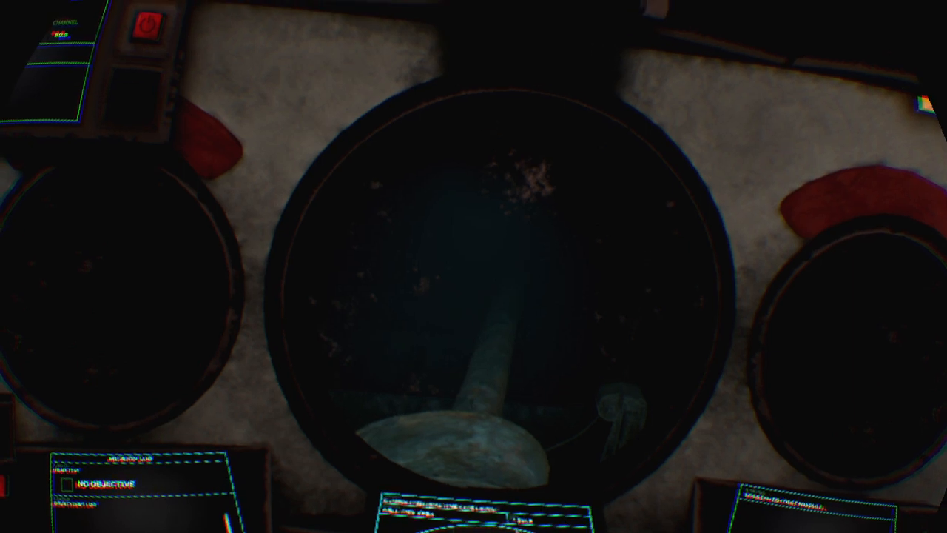
pyautogui.moveTo(474, 266)
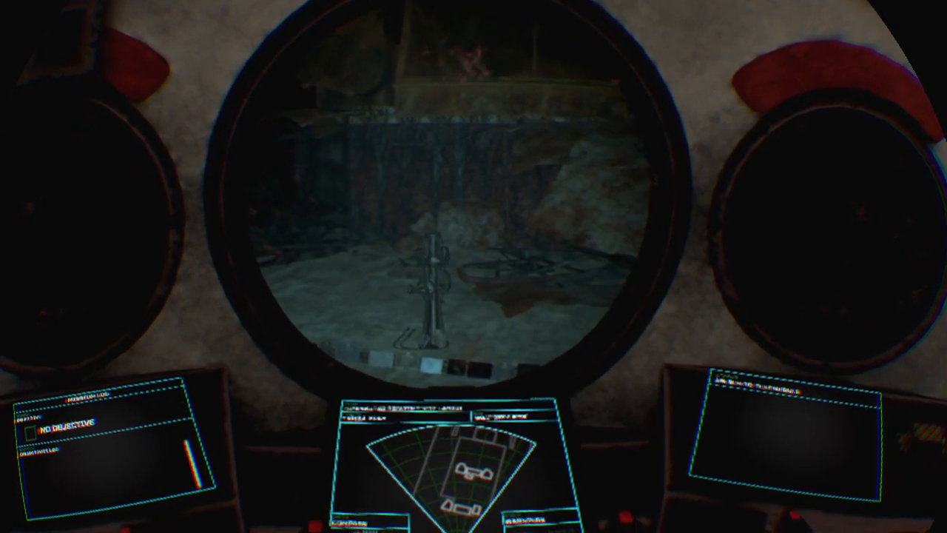
pyautogui.moveTo(473, 266)
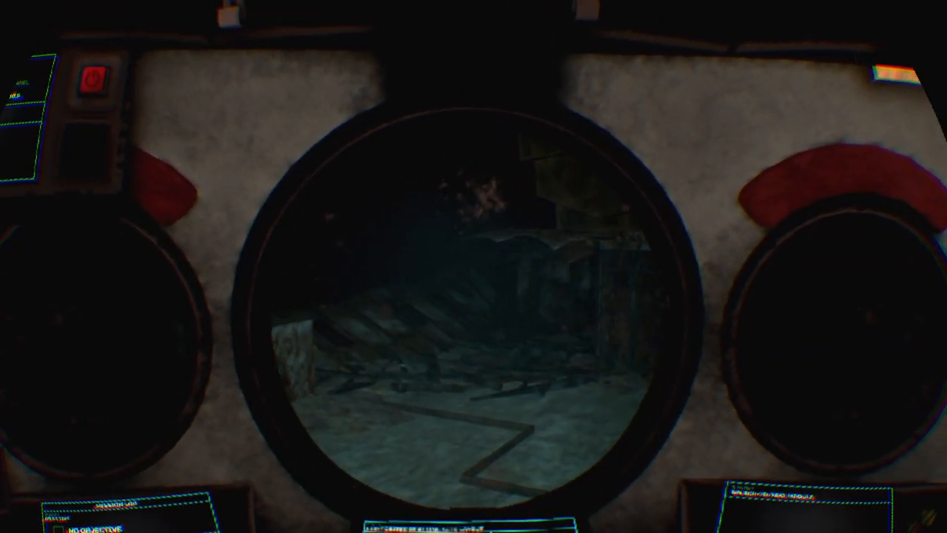
pyautogui.moveTo(473, 266)
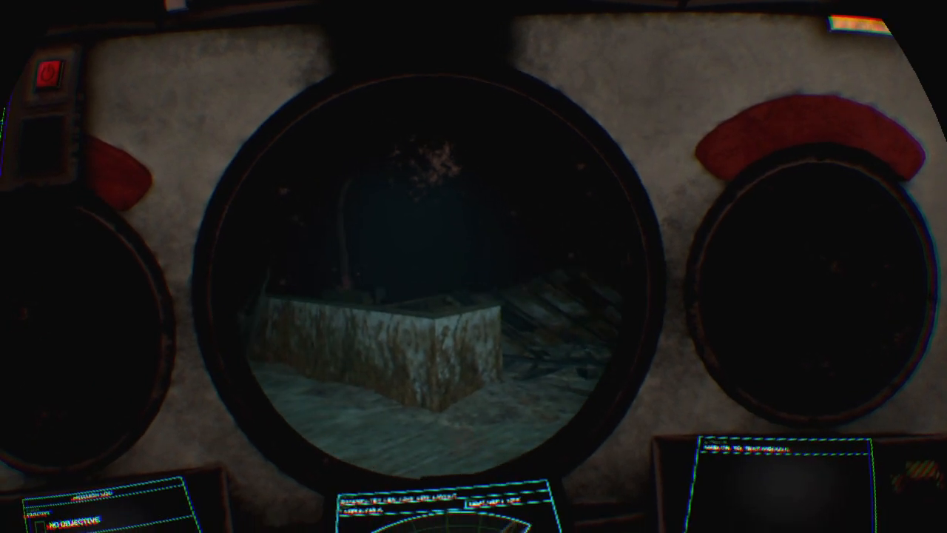
pyautogui.moveTo(474, 267)
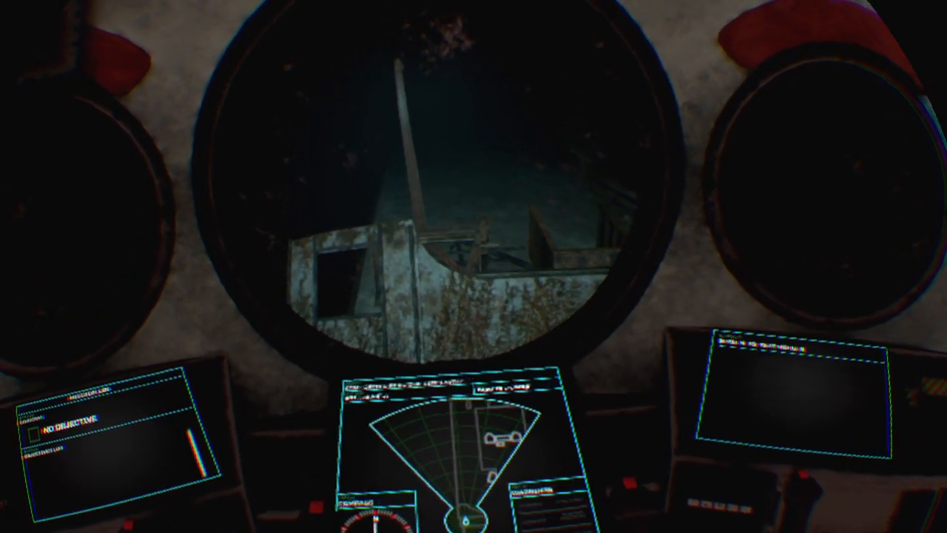
pyautogui.moveTo(473, 267)
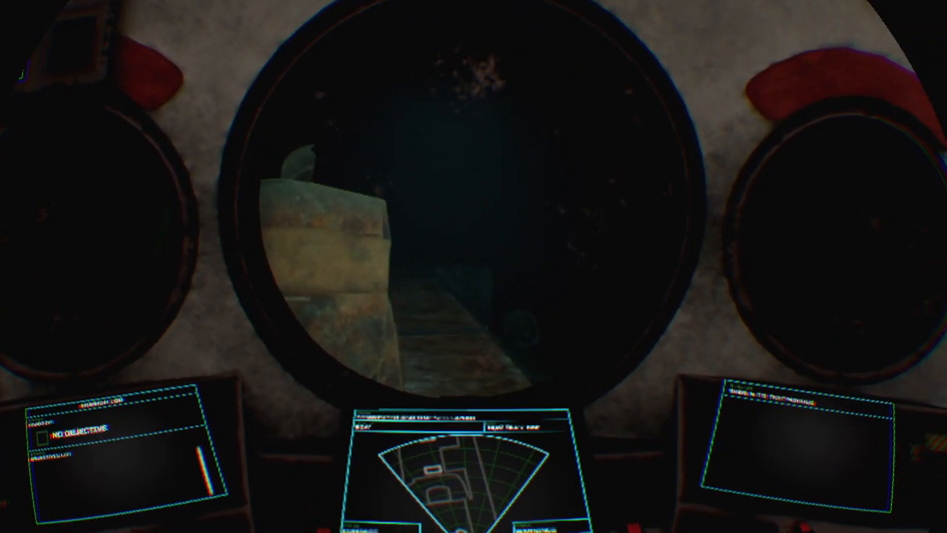
pyautogui.moveTo(474, 266)
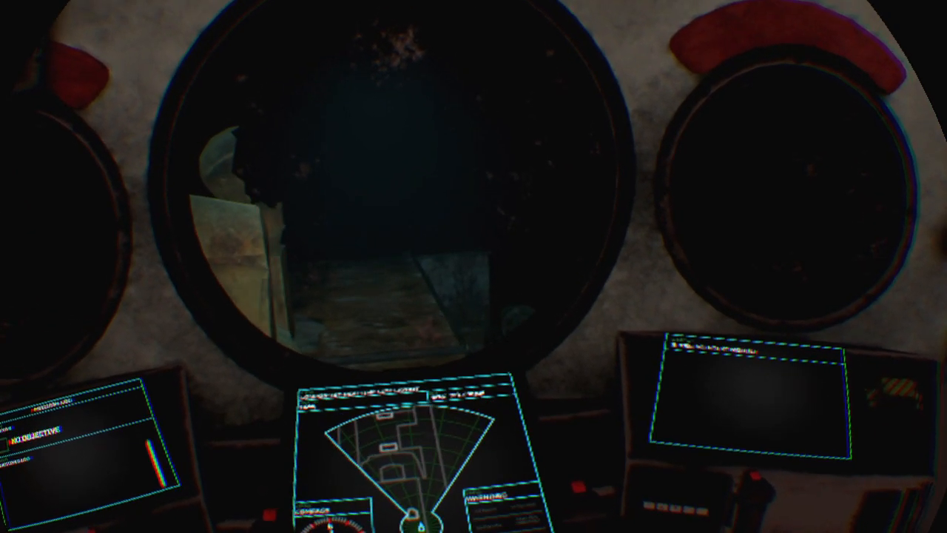
pyautogui.moveTo(474, 267)
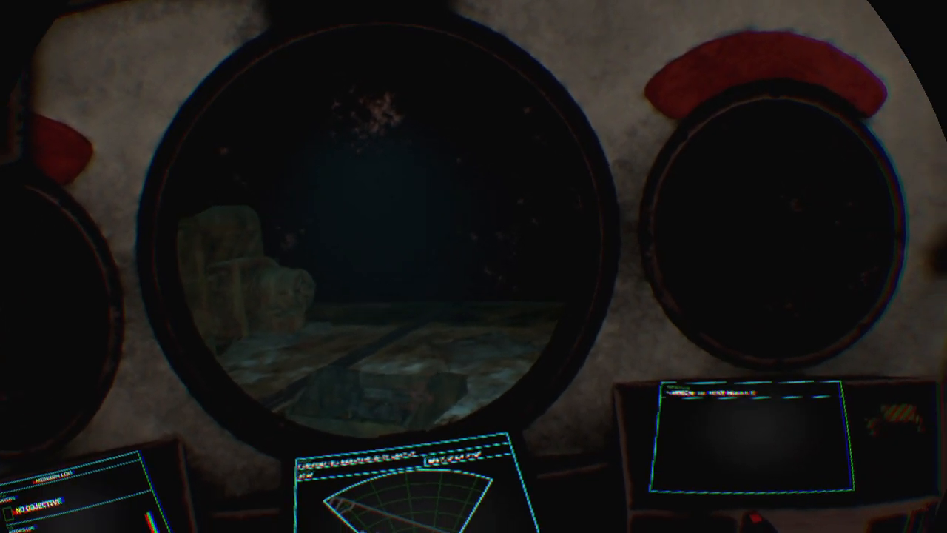
pyautogui.moveTo(474, 266)
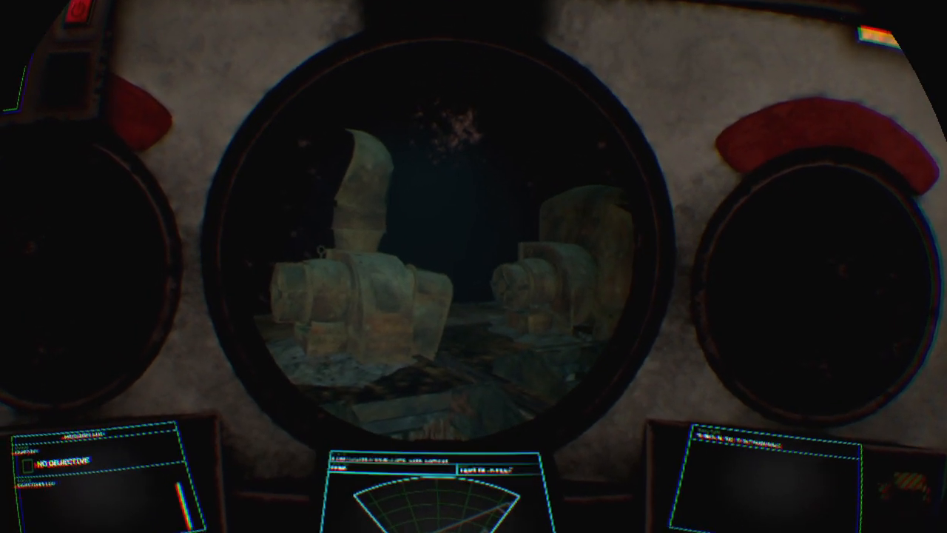
pyautogui.moveTo(473, 266)
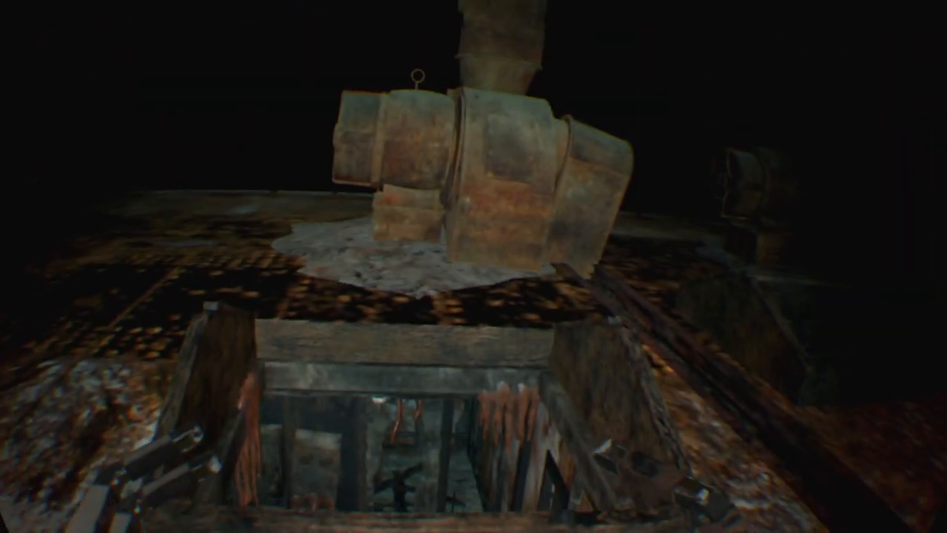
pyautogui.moveTo(473, 266)
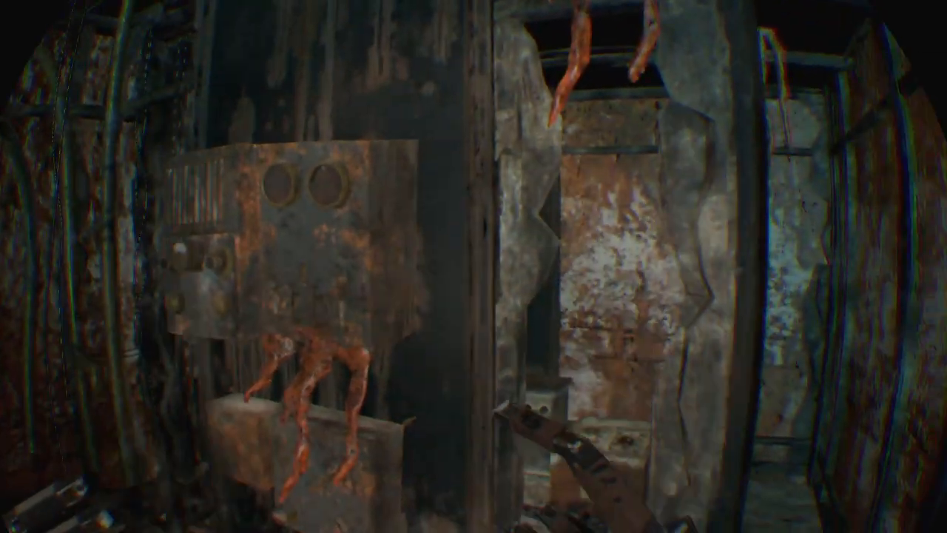
pyautogui.moveTo(474, 267)
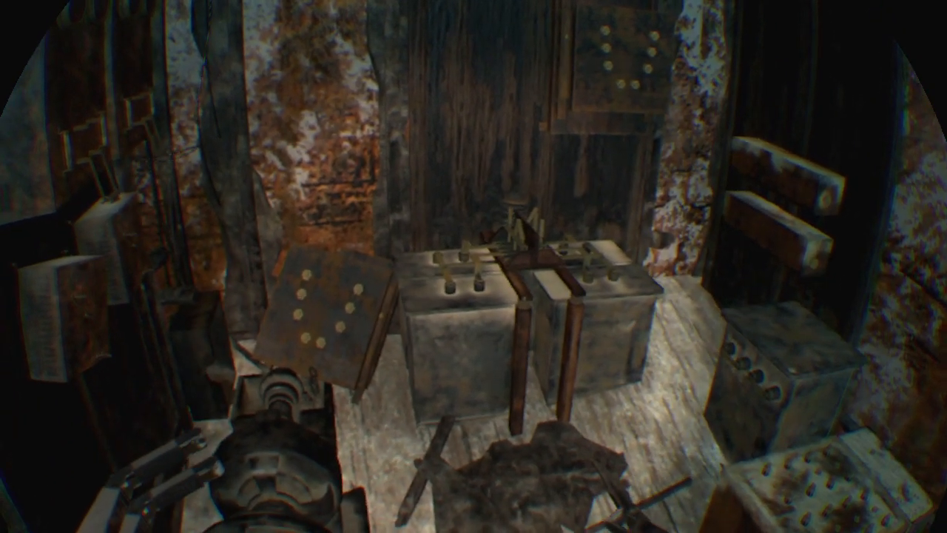
pyautogui.moveTo(473, 266)
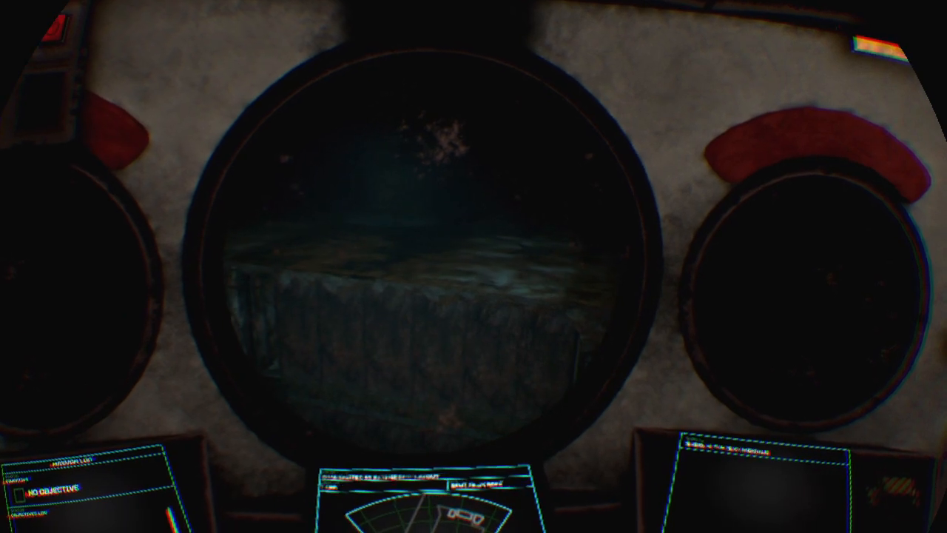
pyautogui.moveTo(473, 266)
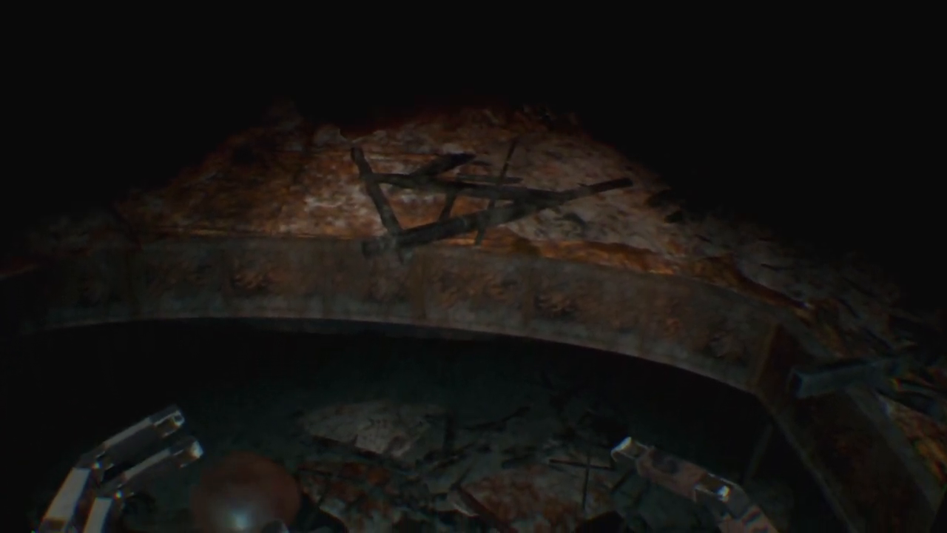
pyautogui.moveTo(473, 267)
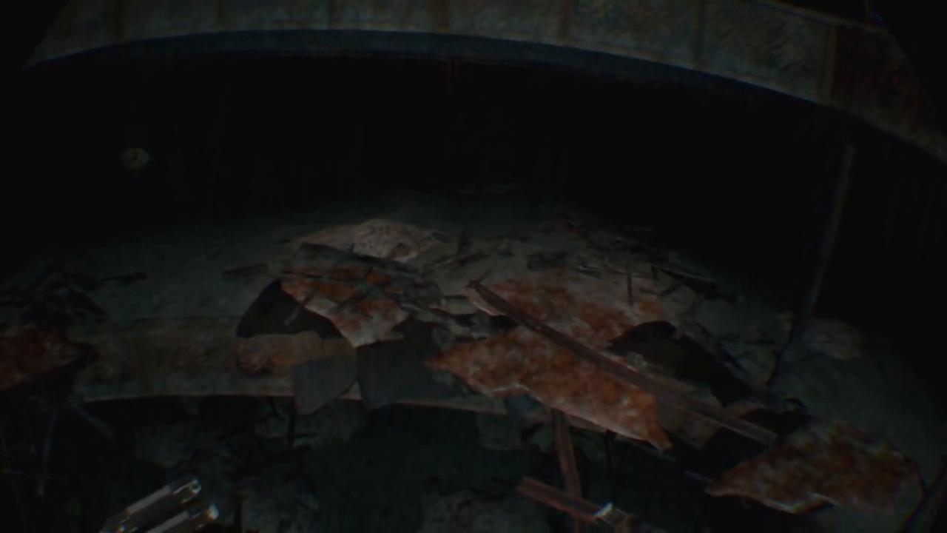
pyautogui.moveTo(474, 266)
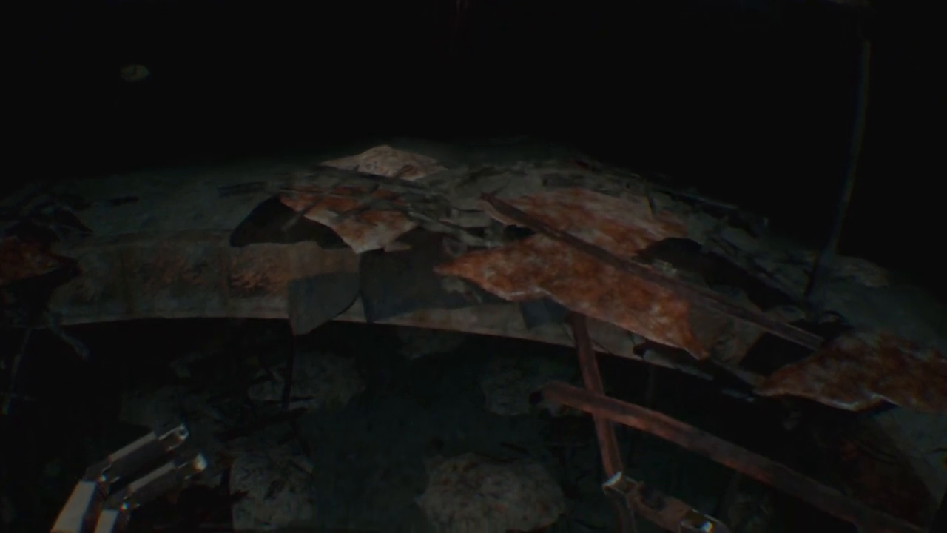
pyautogui.moveTo(474, 266)
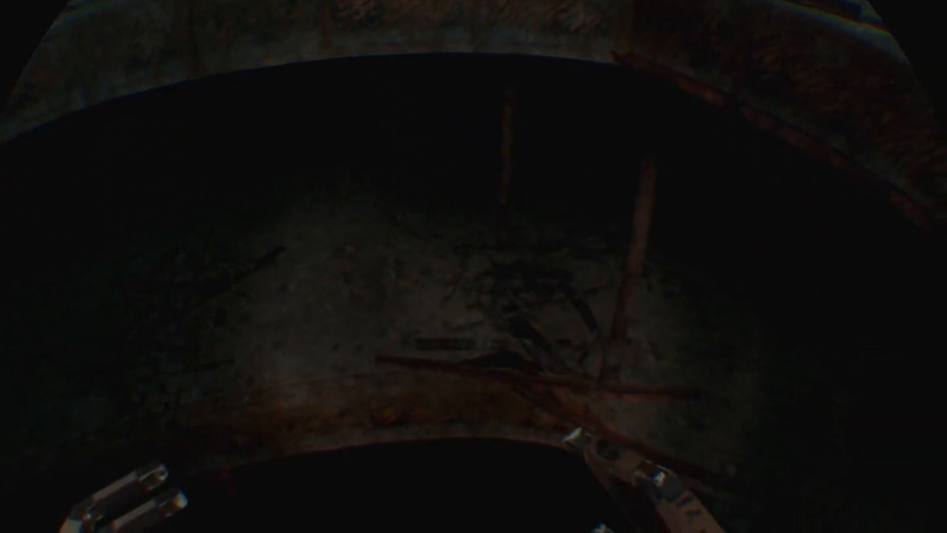
pyautogui.moveTo(474, 266)
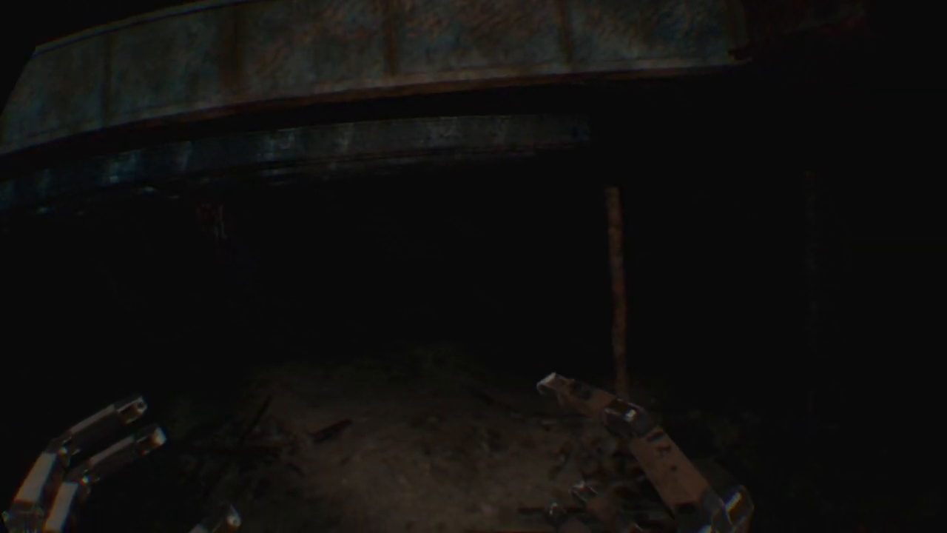
pyautogui.moveTo(473, 266)
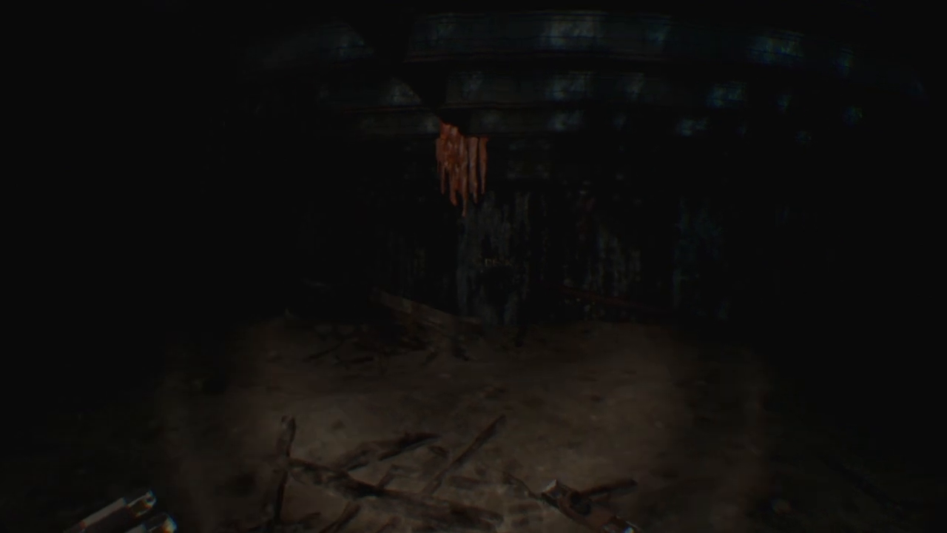
pyautogui.moveTo(473, 267)
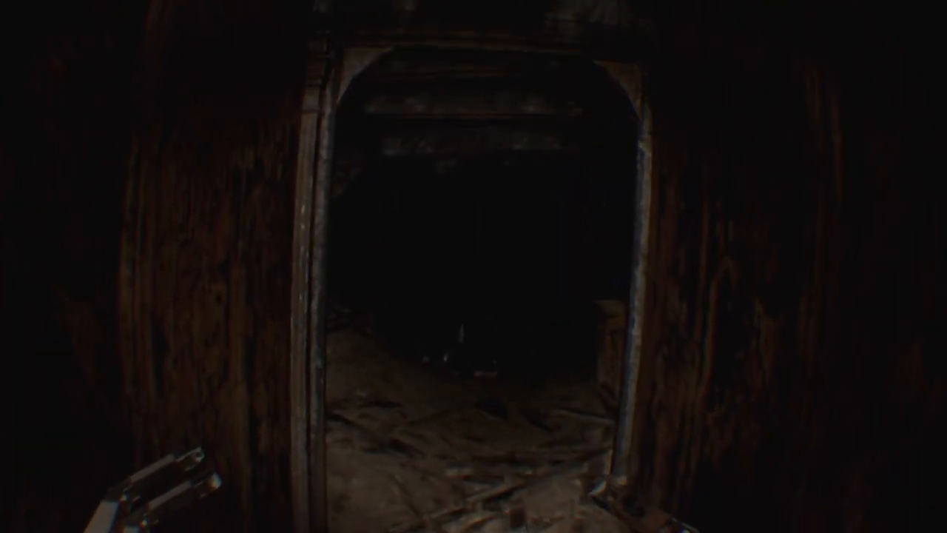
pyautogui.moveTo(473, 266)
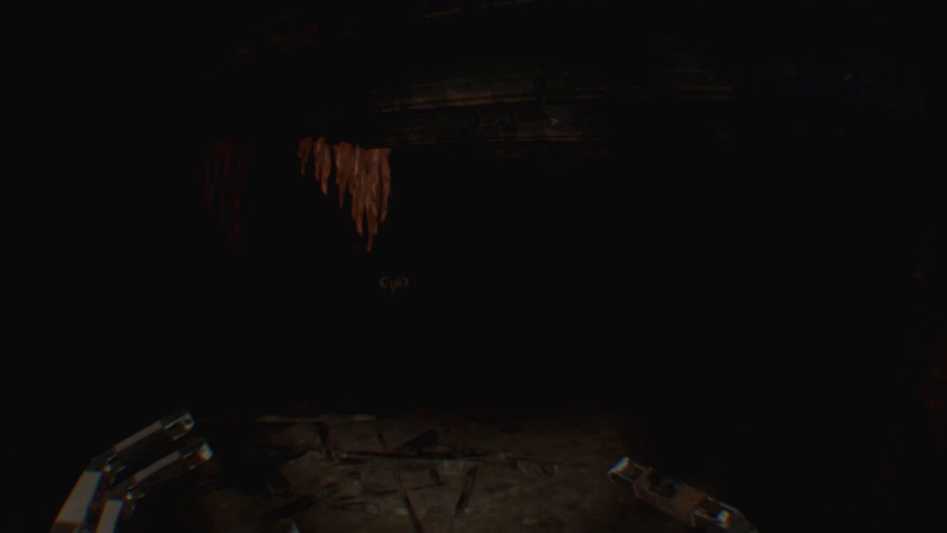
pyautogui.moveTo(474, 267)
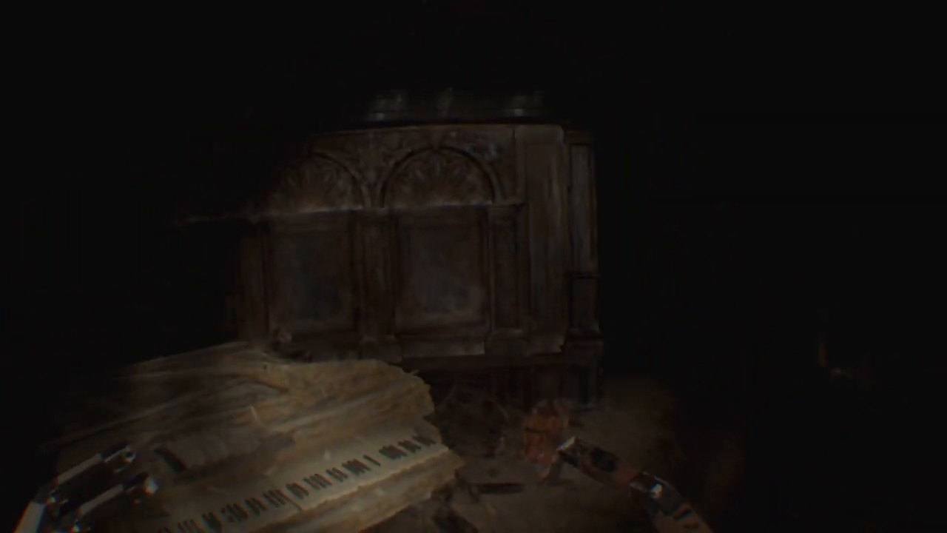
pyautogui.moveTo(473, 266)
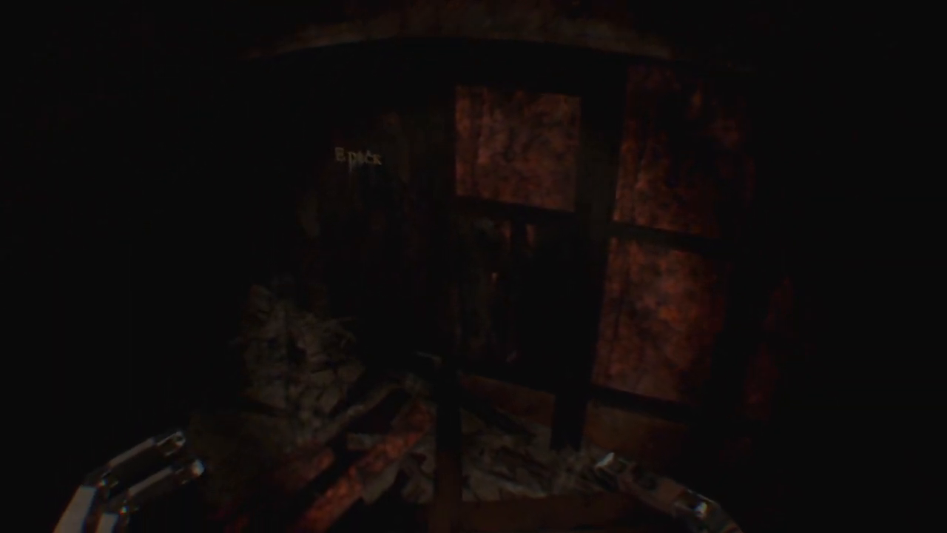
pyautogui.moveTo(473, 266)
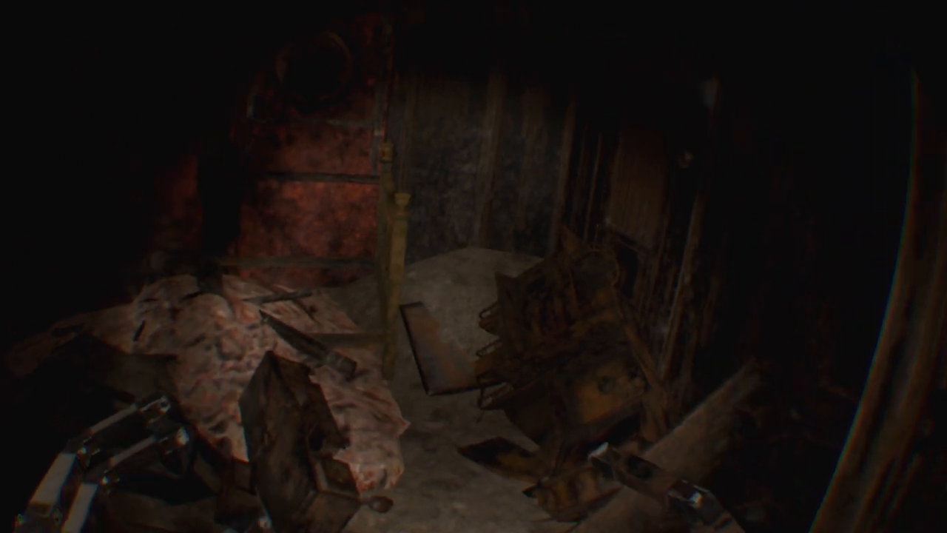
pyautogui.moveTo(473, 267)
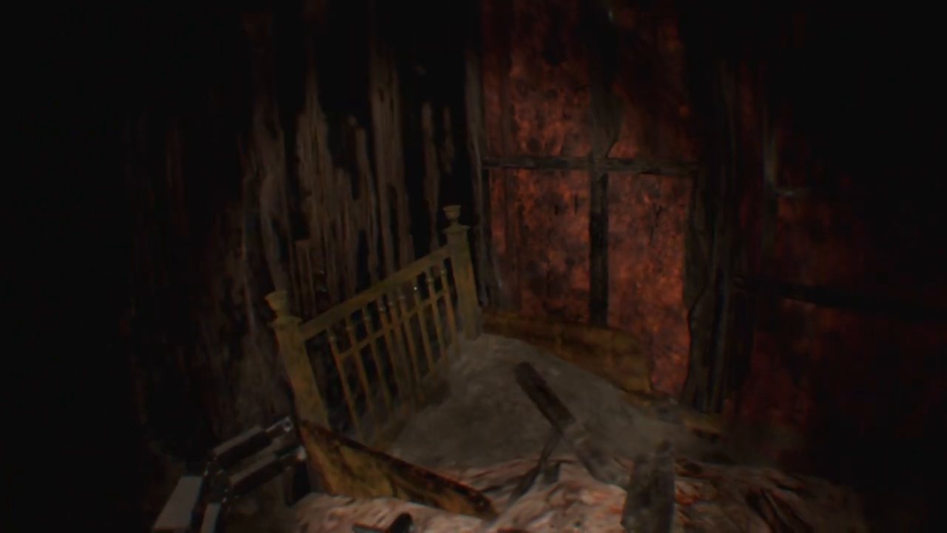
pyautogui.moveTo(474, 267)
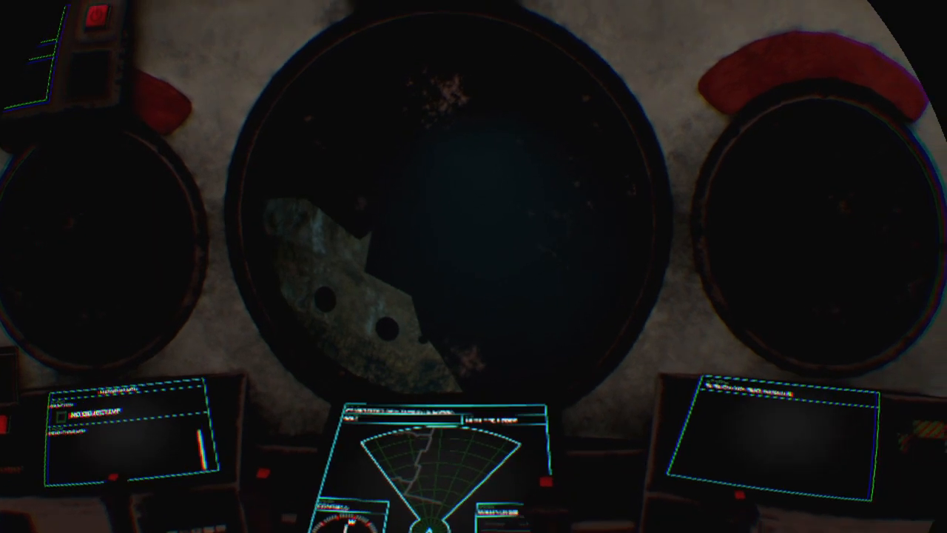
# - Move the submersible toward the wreck until the porthole-lined hull appears in the viewport
pyautogui.scroll(-3)
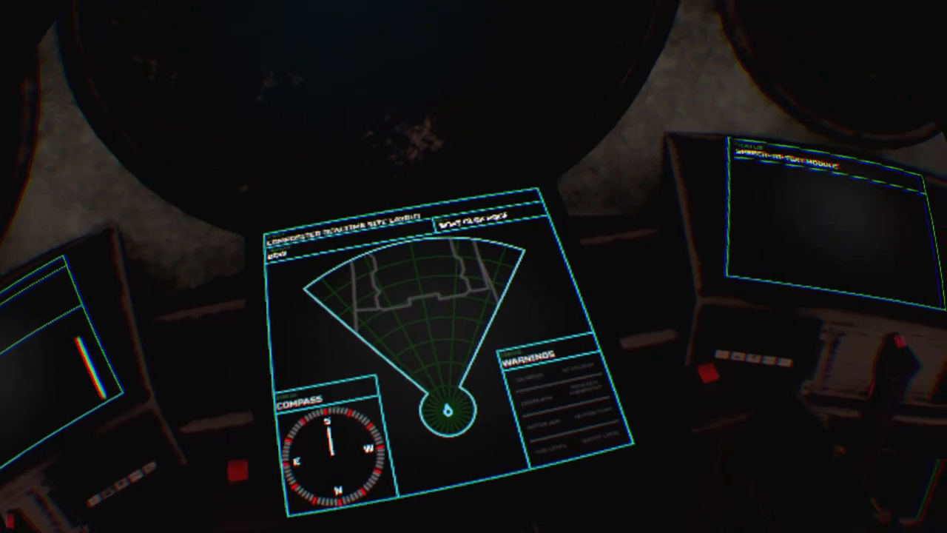
pyautogui.moveTo(473, 267)
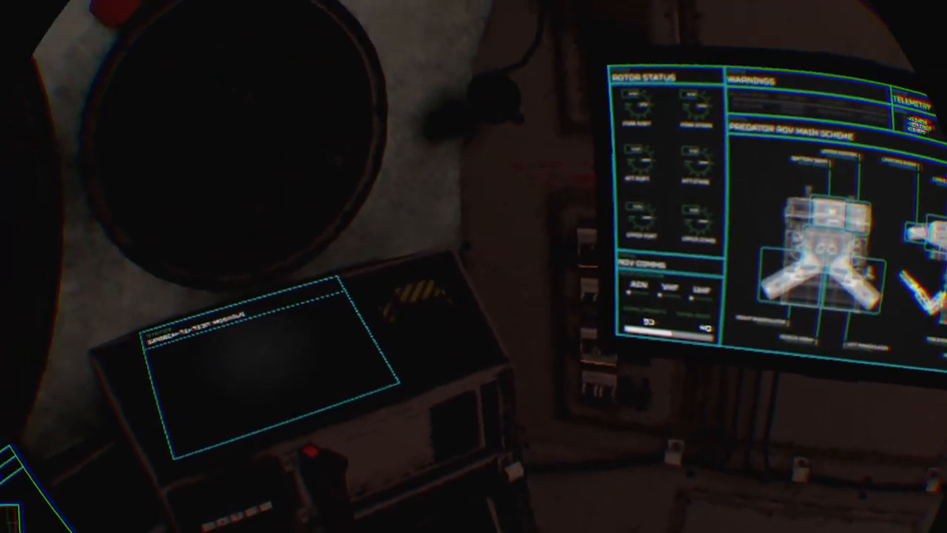